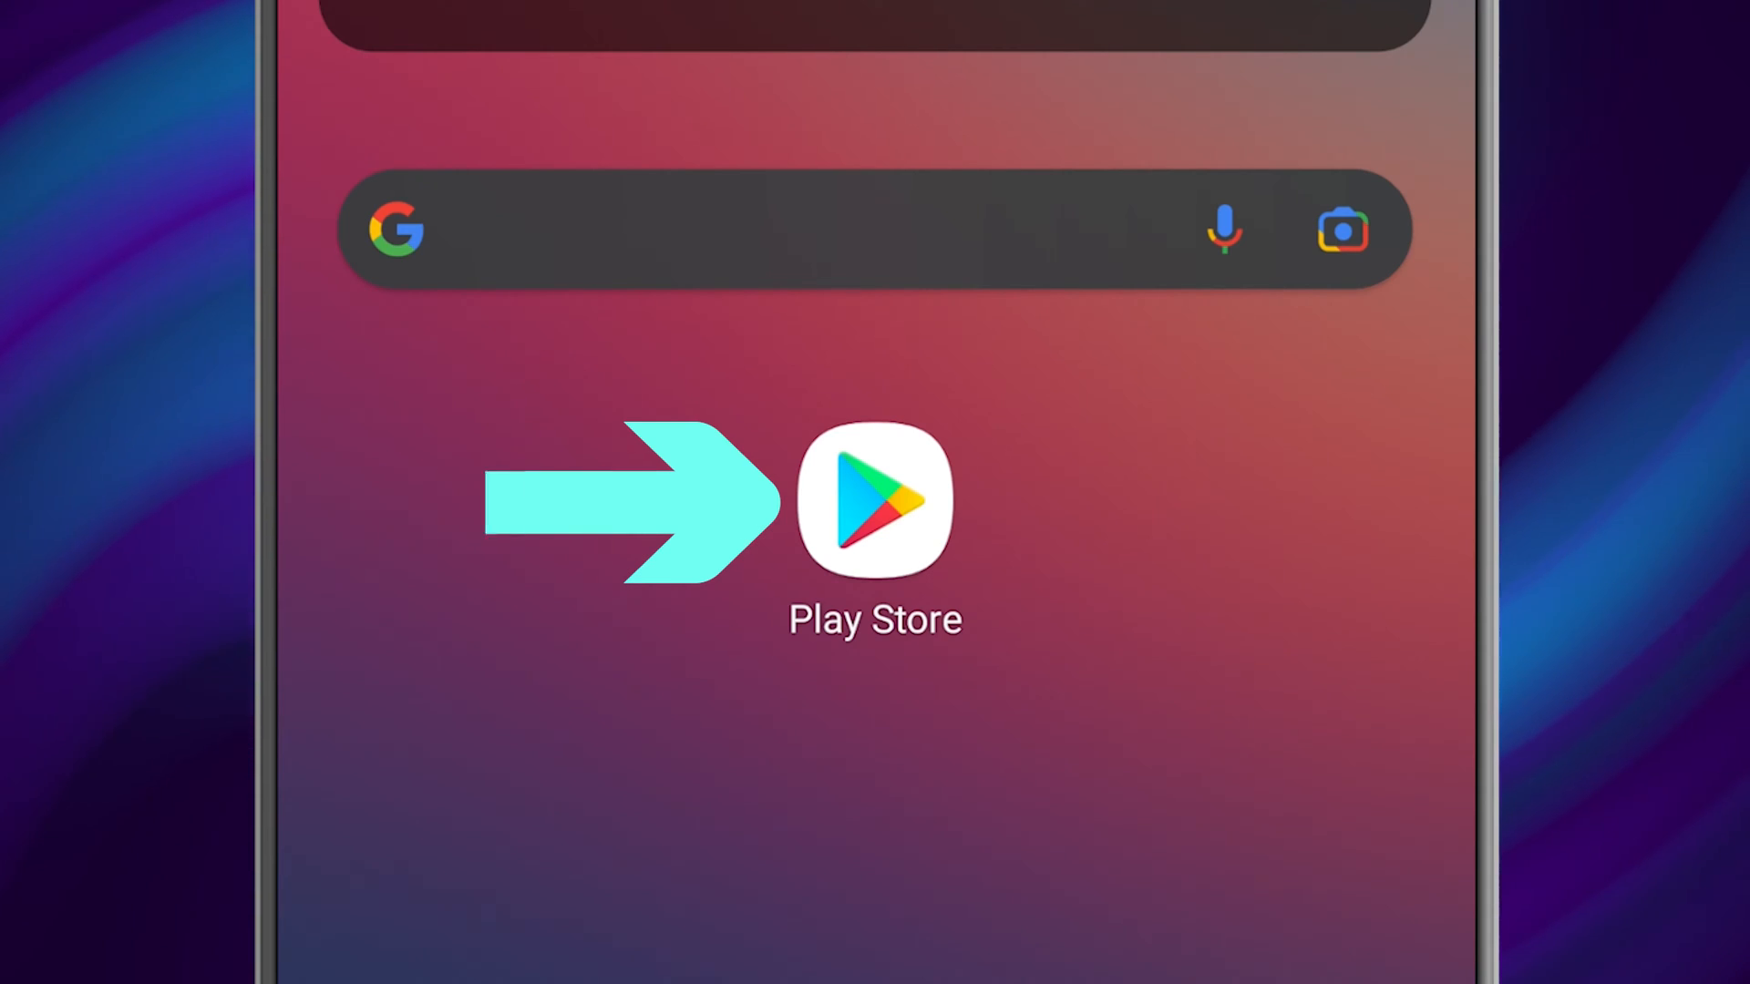
Search Play Store for 'comera' and install Comera - Video Calls & Chat
click(875, 500)
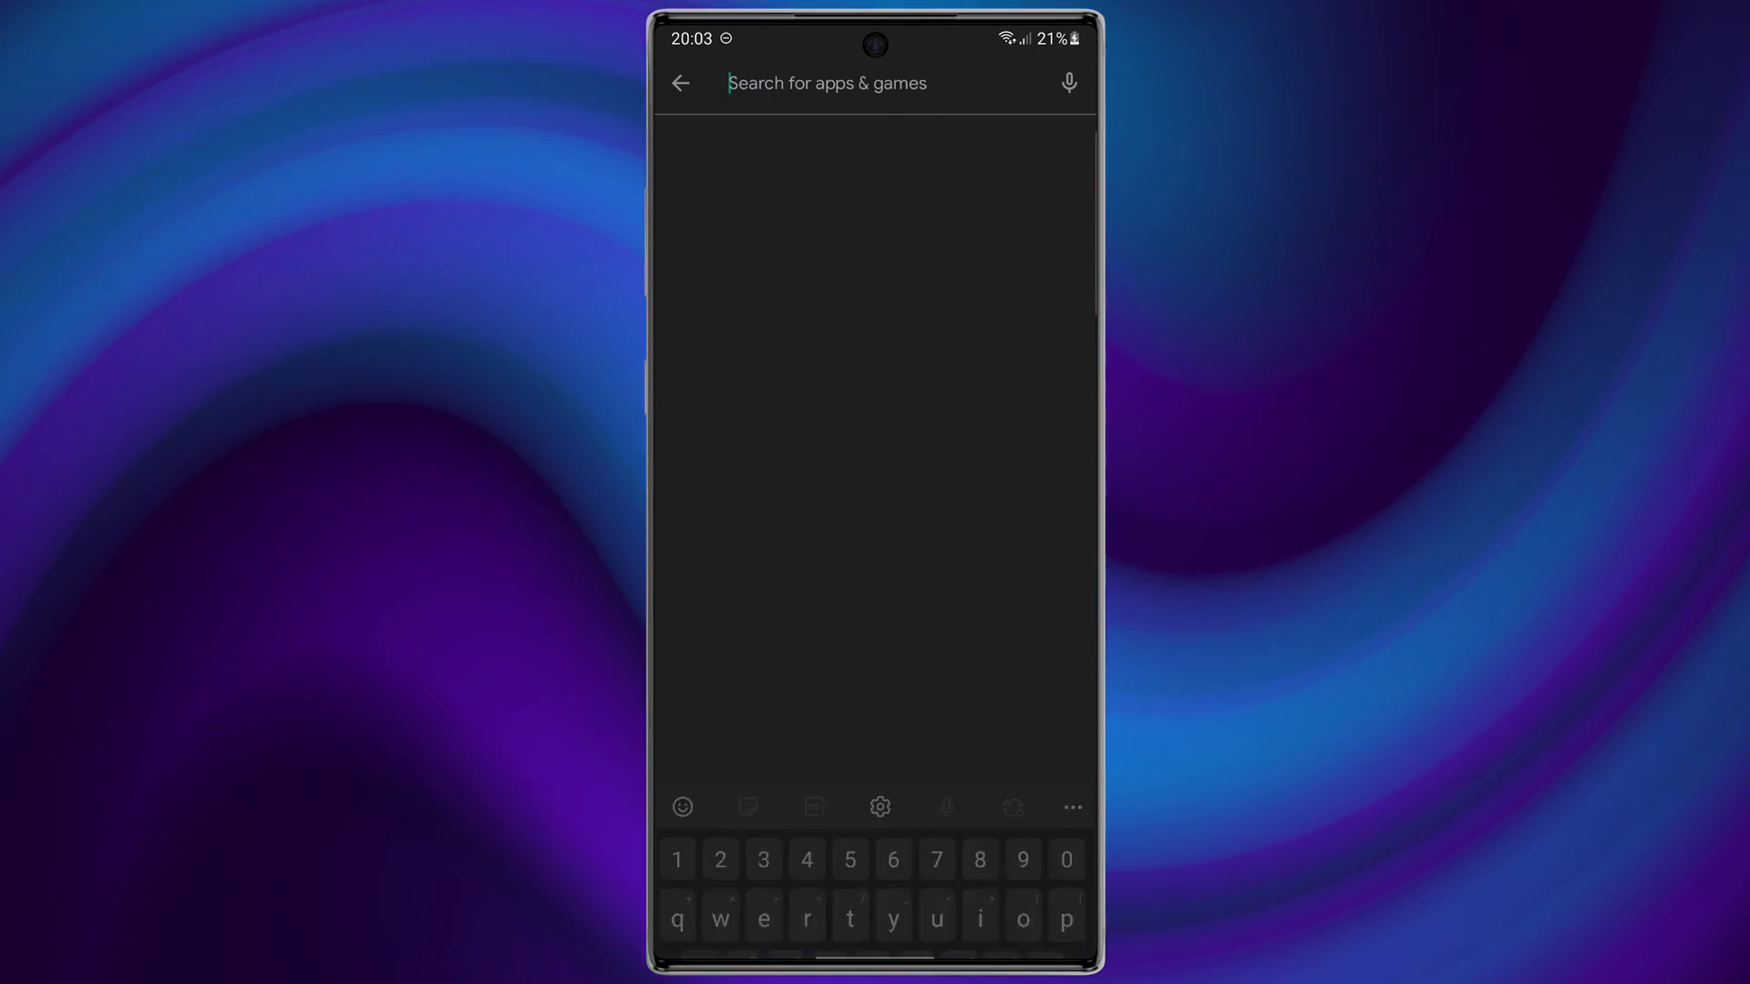
text(comera)
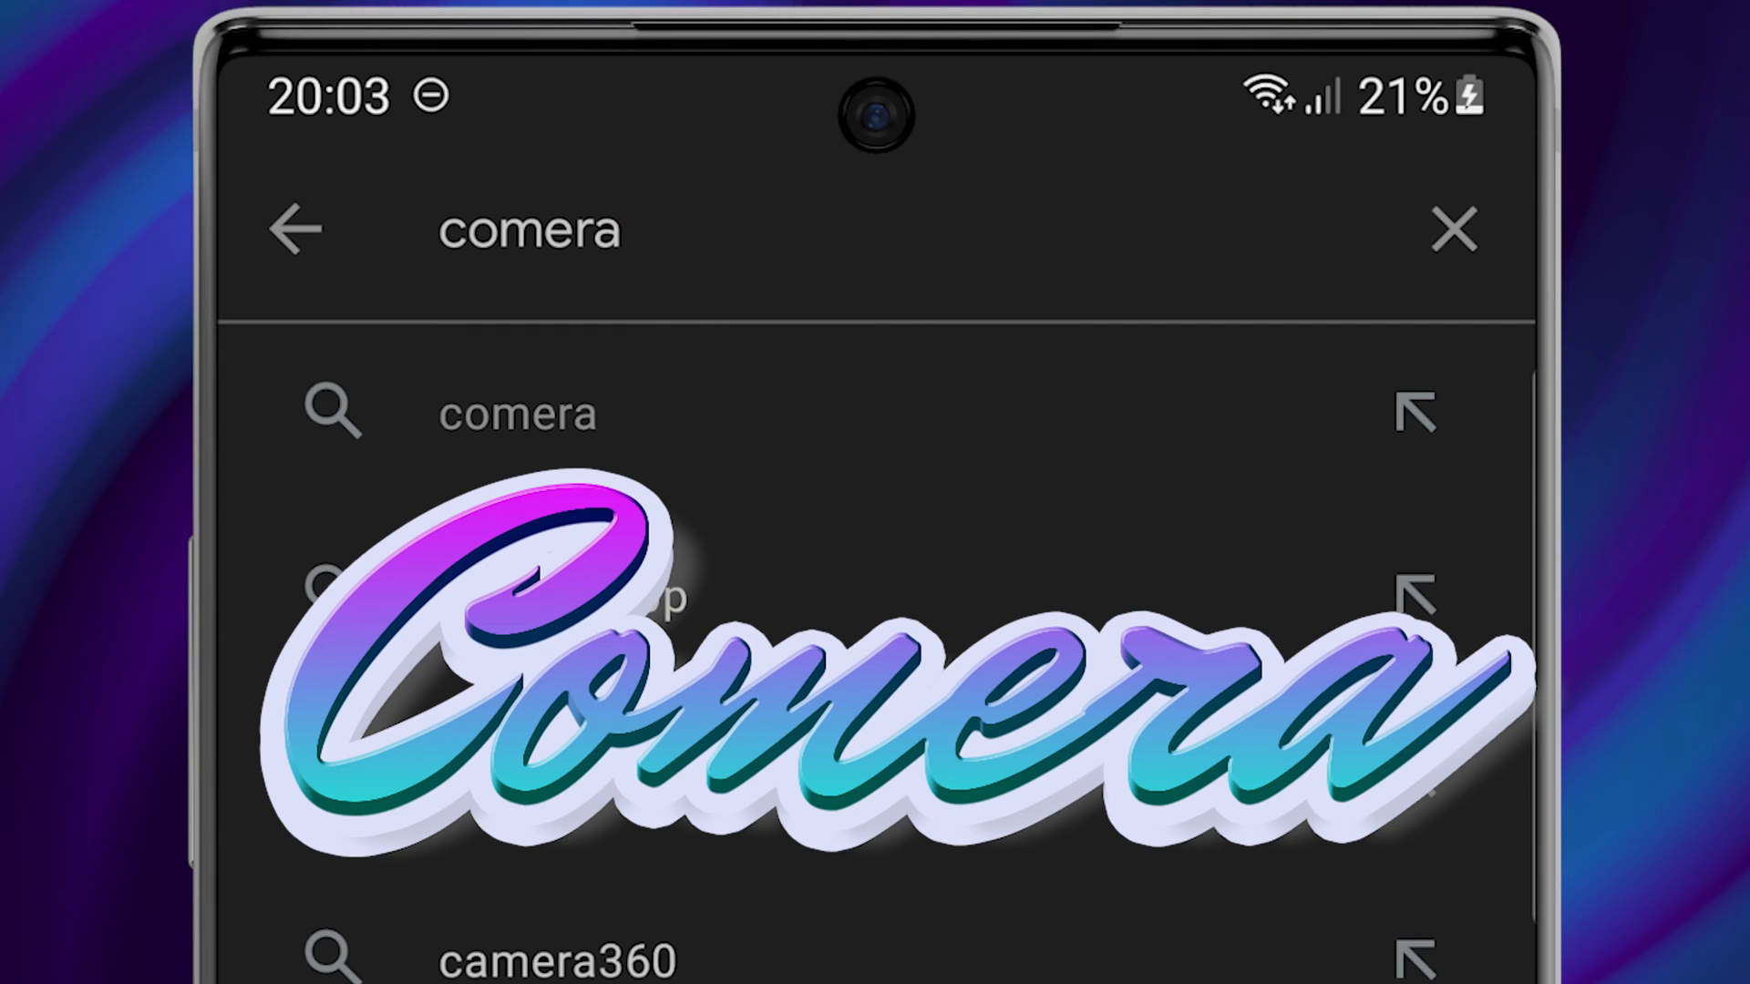
click(516, 414)
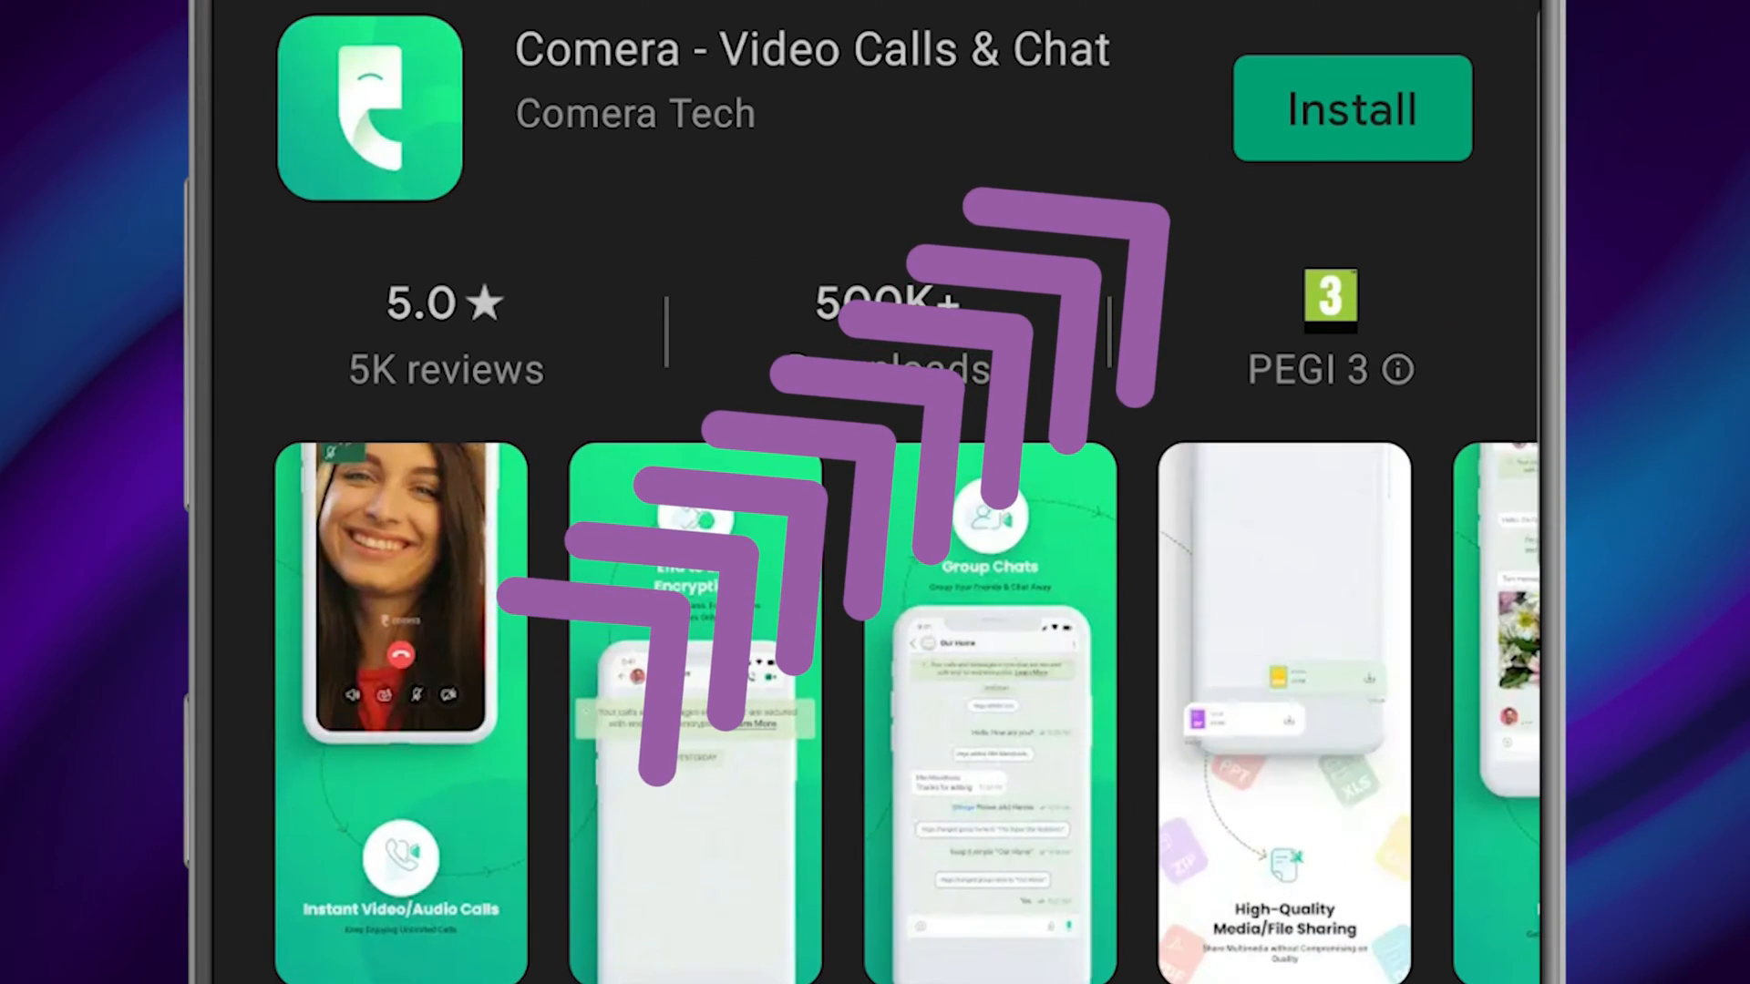
click(1351, 108)
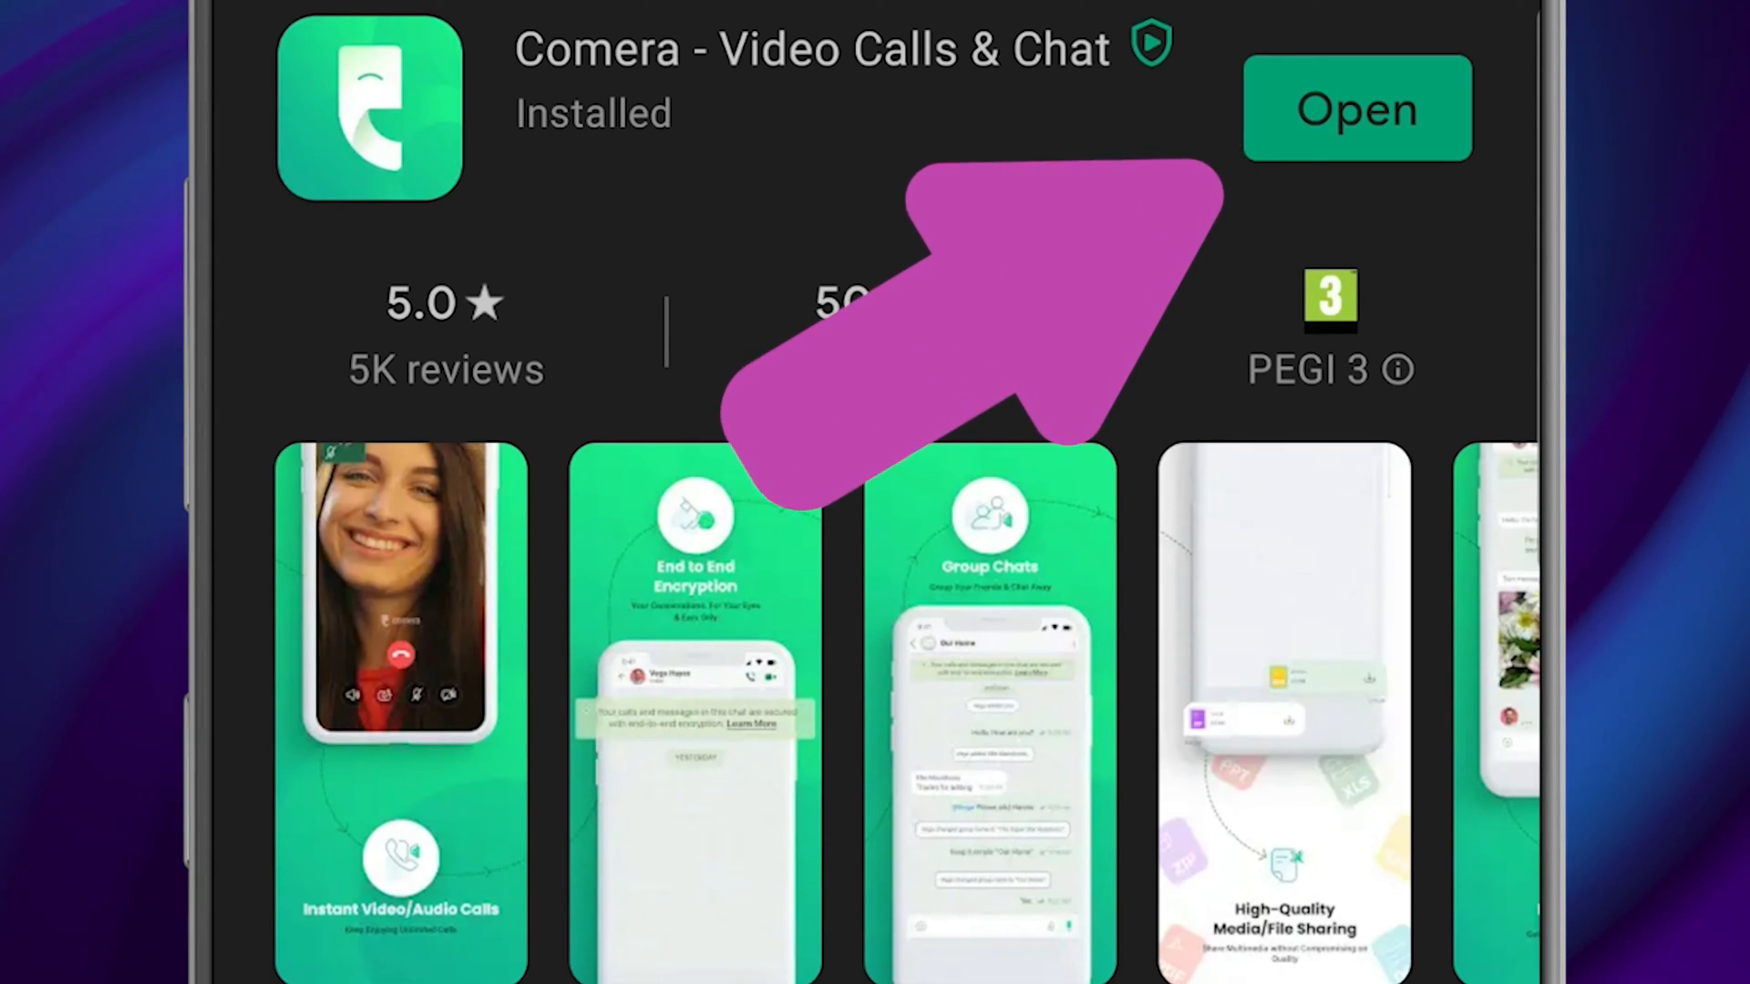
Launch Comera, agree to the privacy policy and terms, and answer the contacts permission
click(1356, 108)
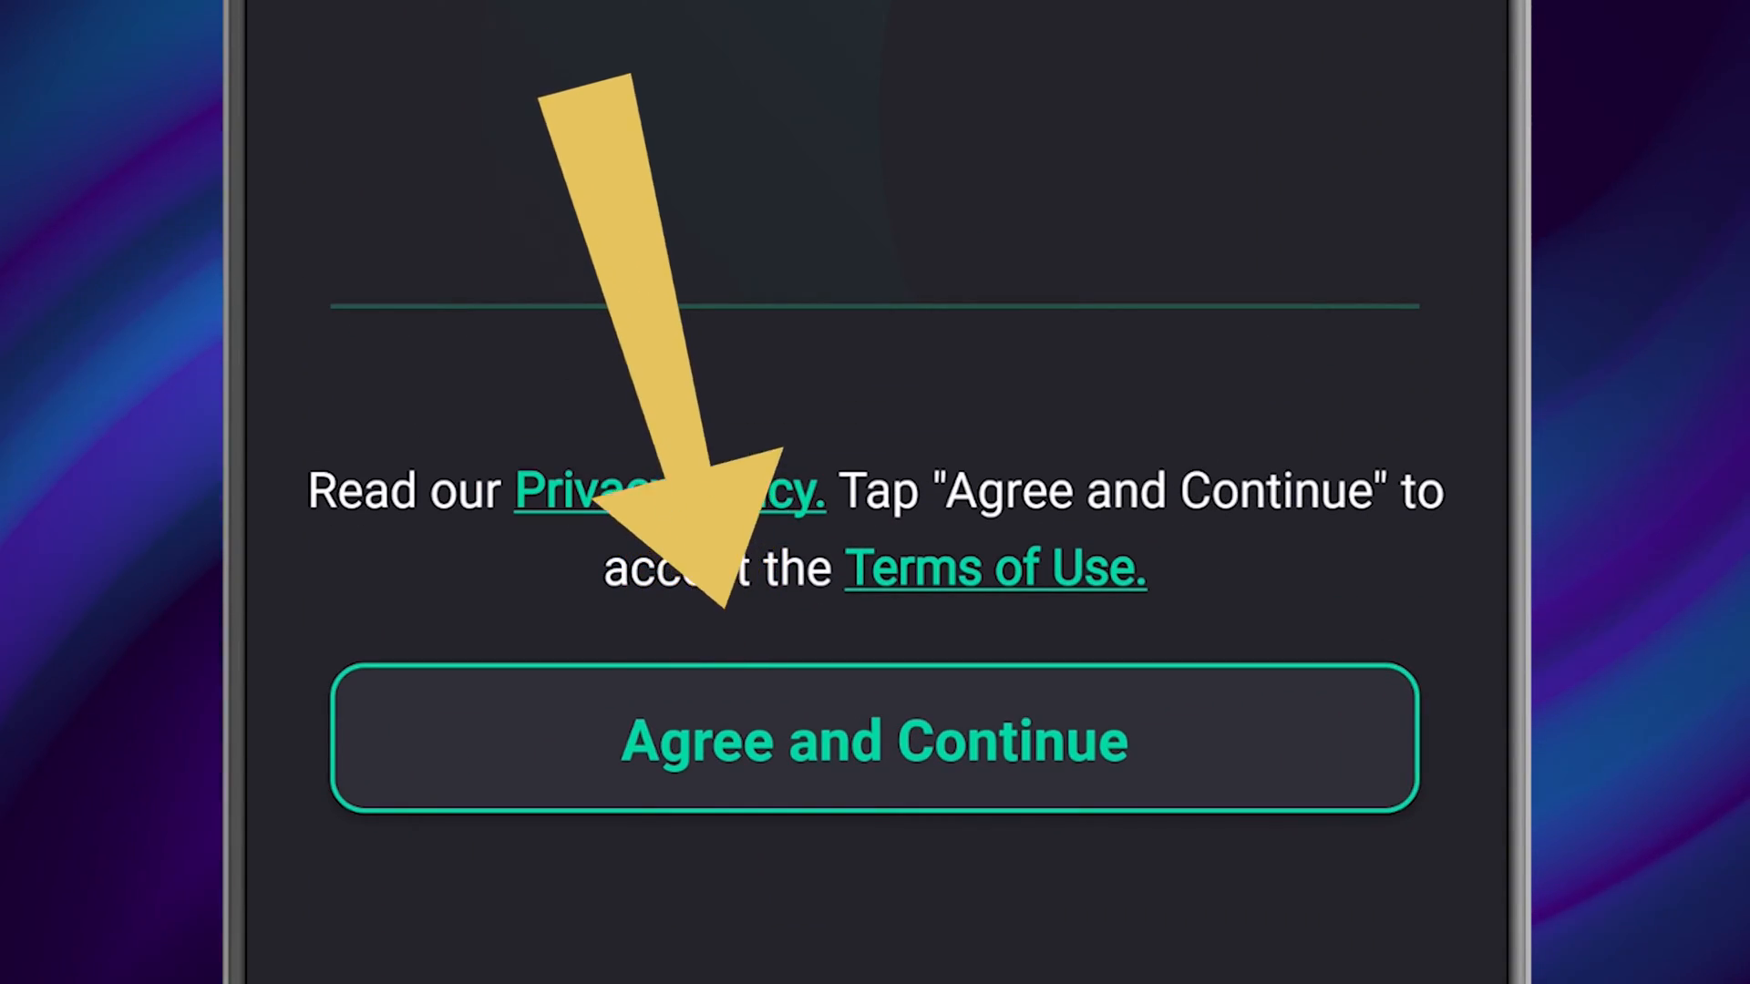
click(873, 738)
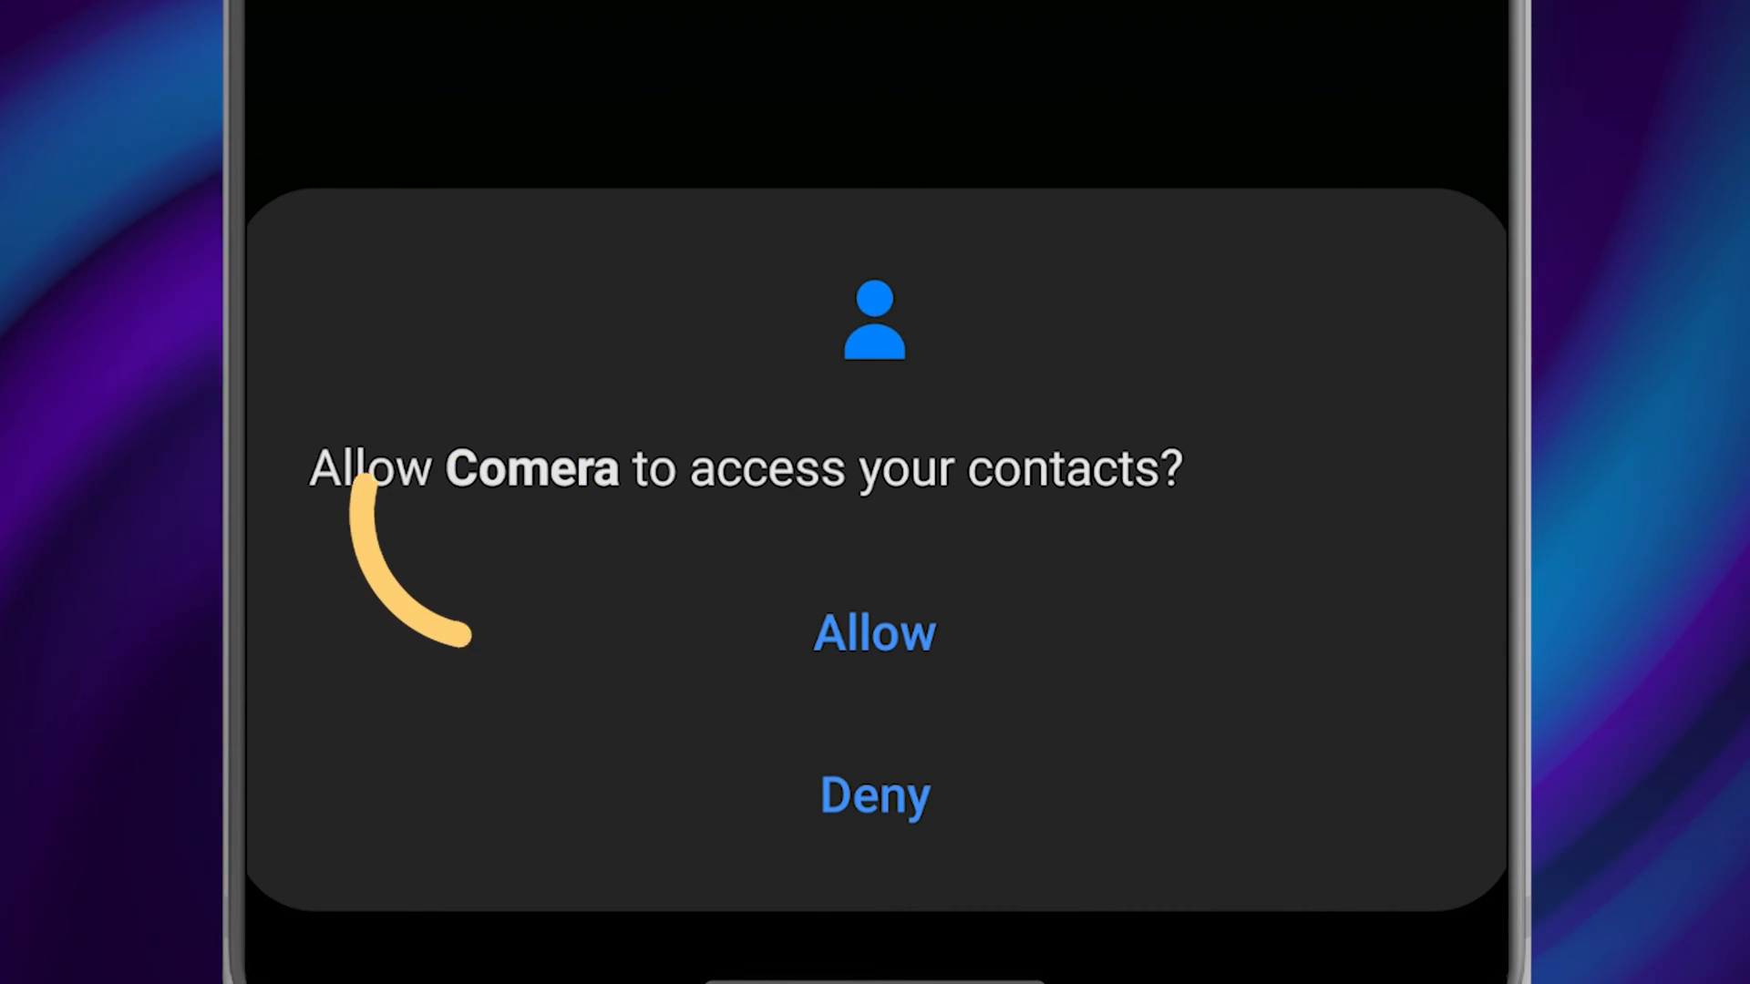
click(873, 633)
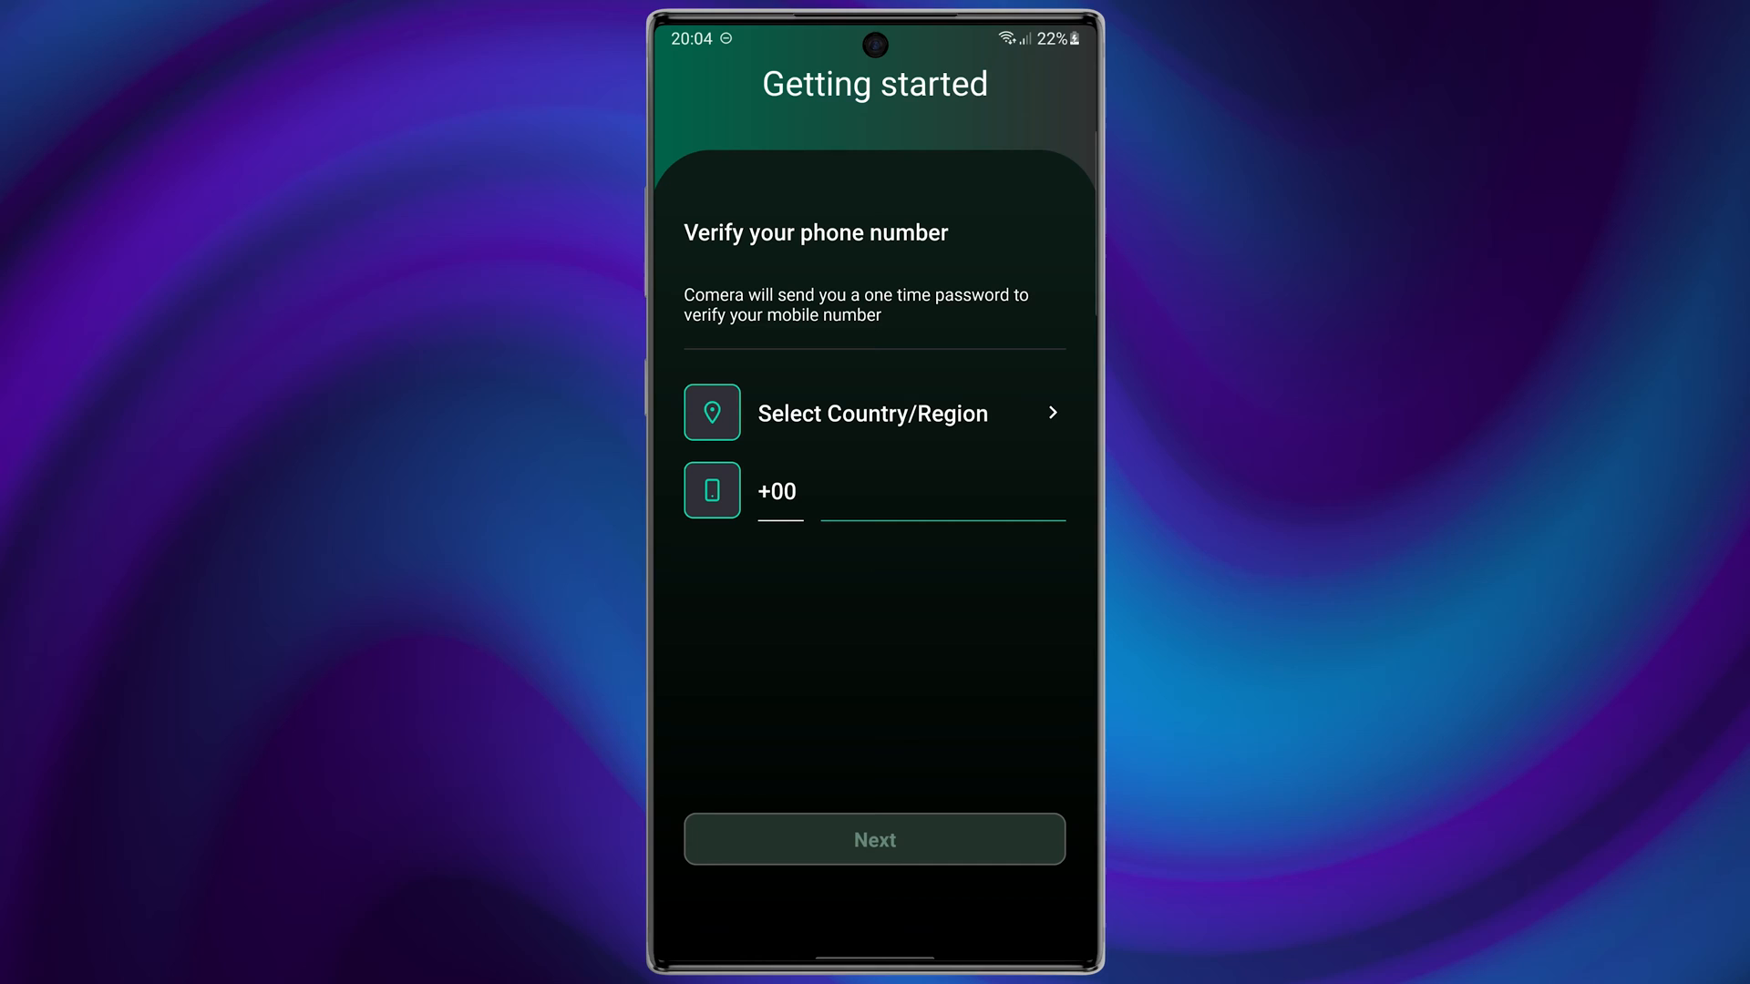
Verify an Austrian phone number and finish setup with profile name 'M'
click(873, 414)
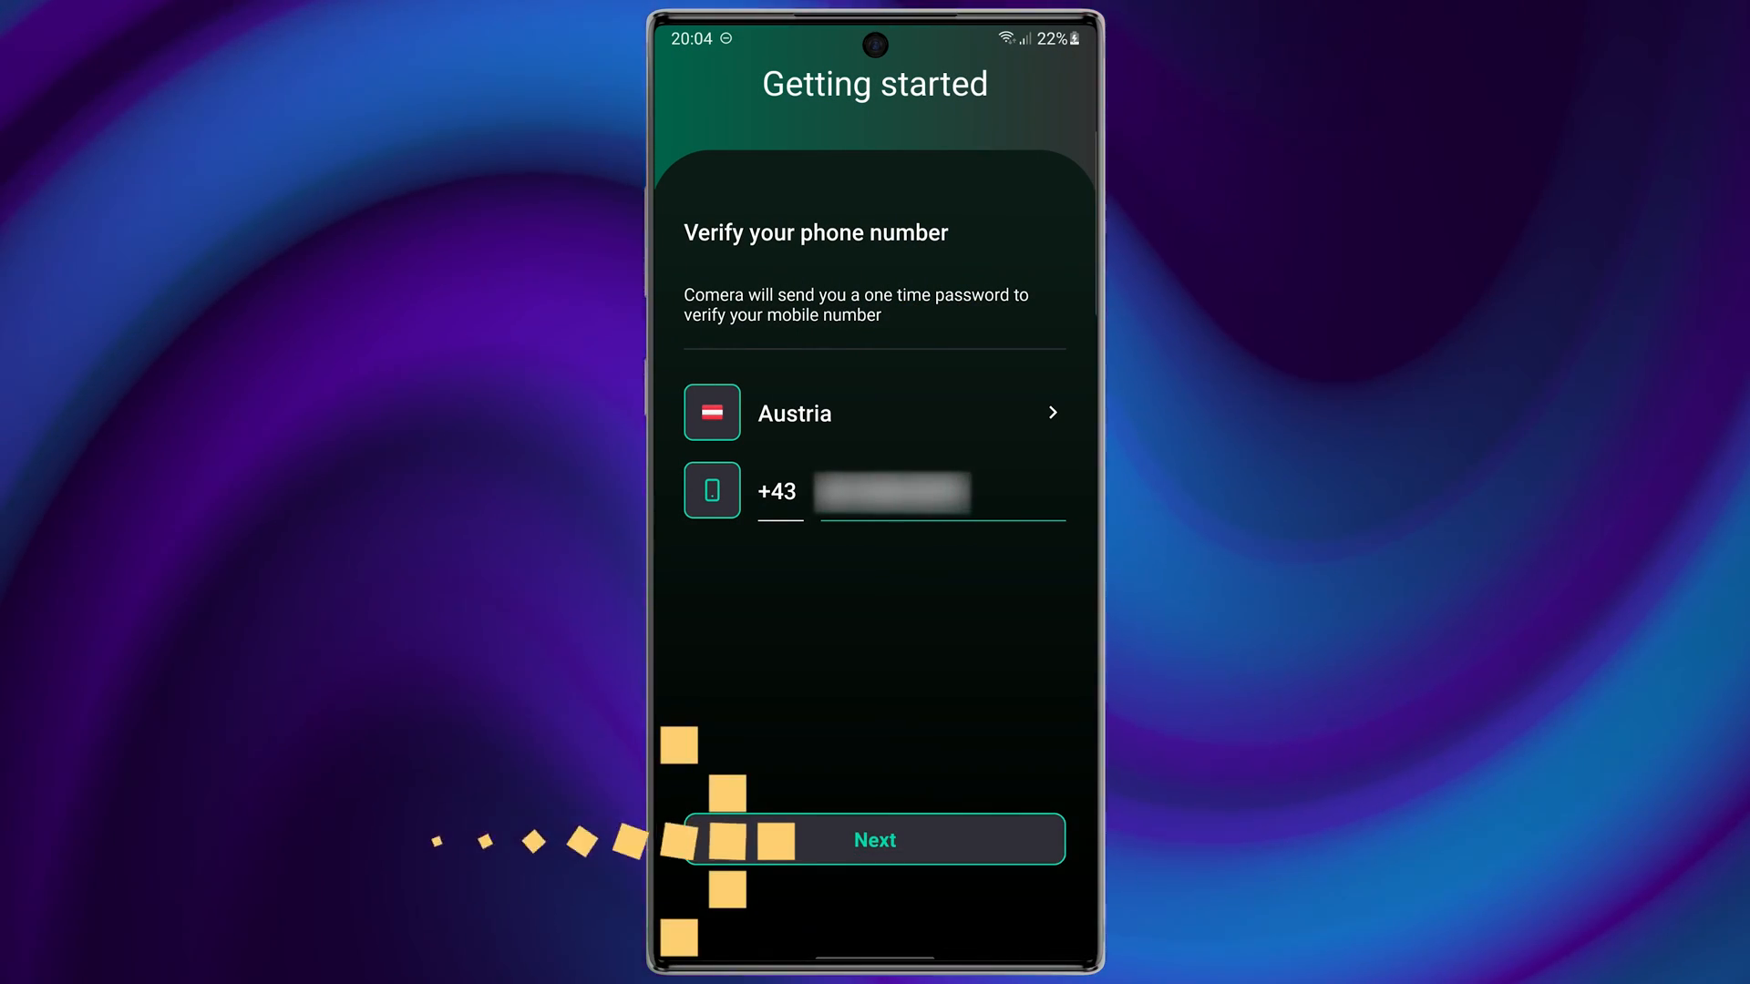
click(875, 838)
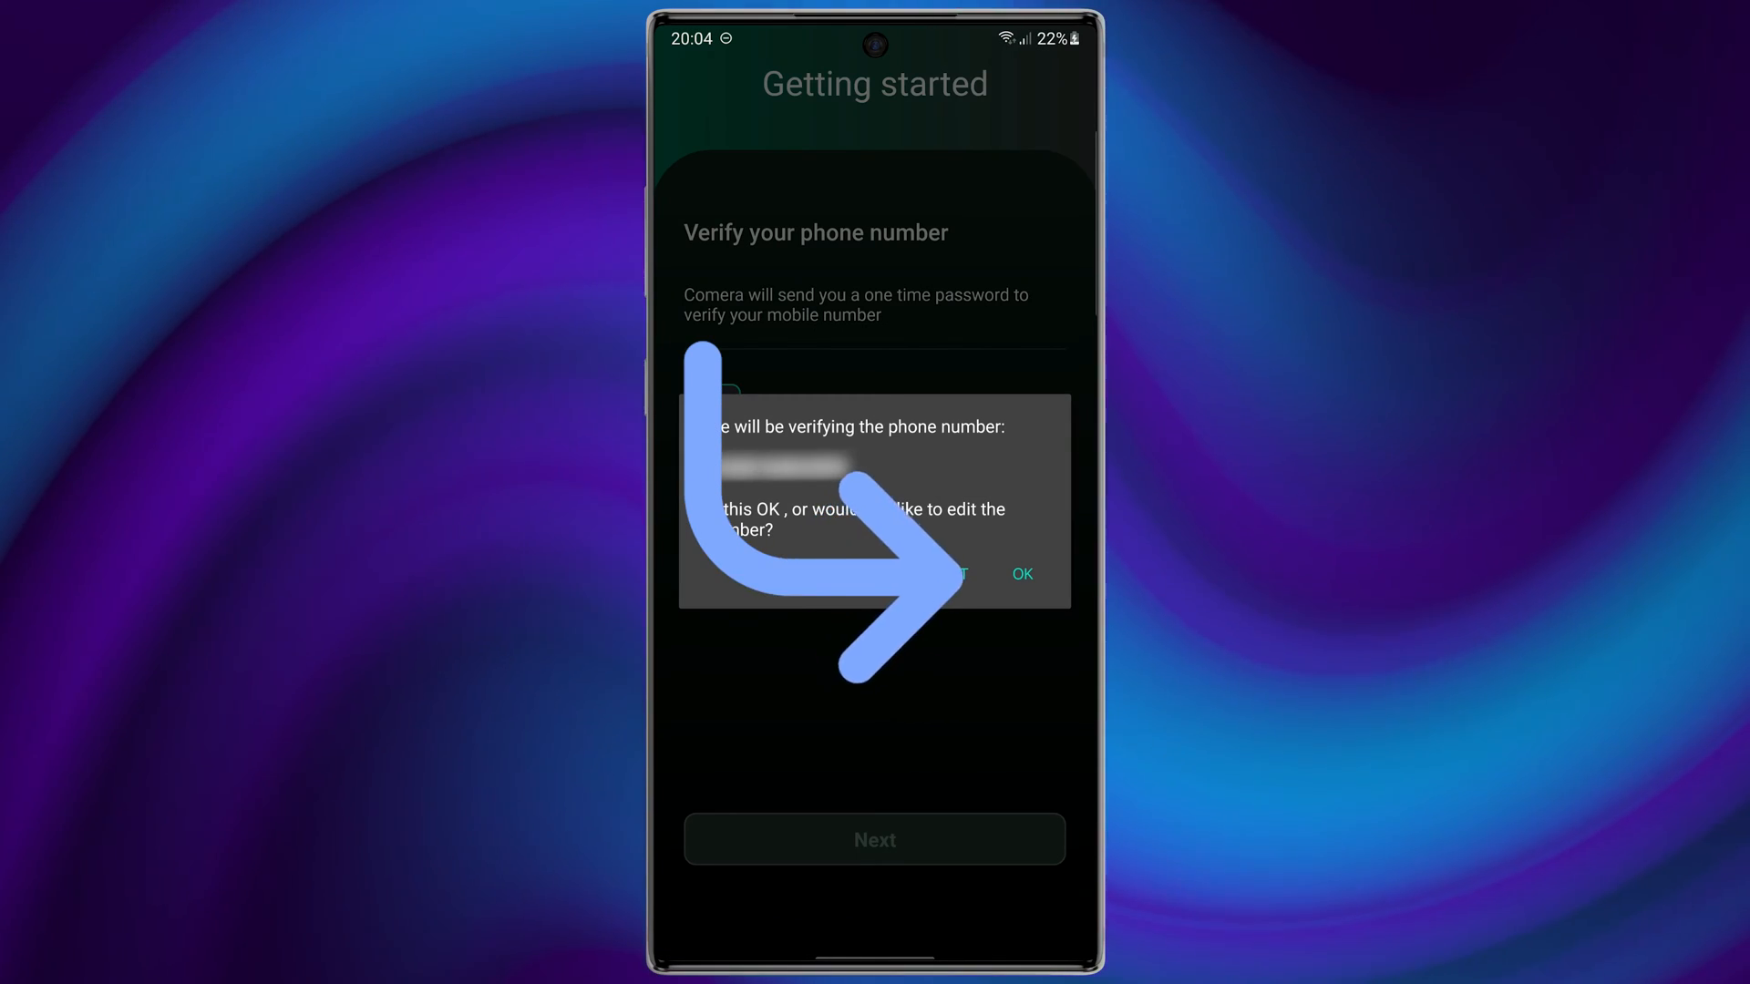
click(1023, 575)
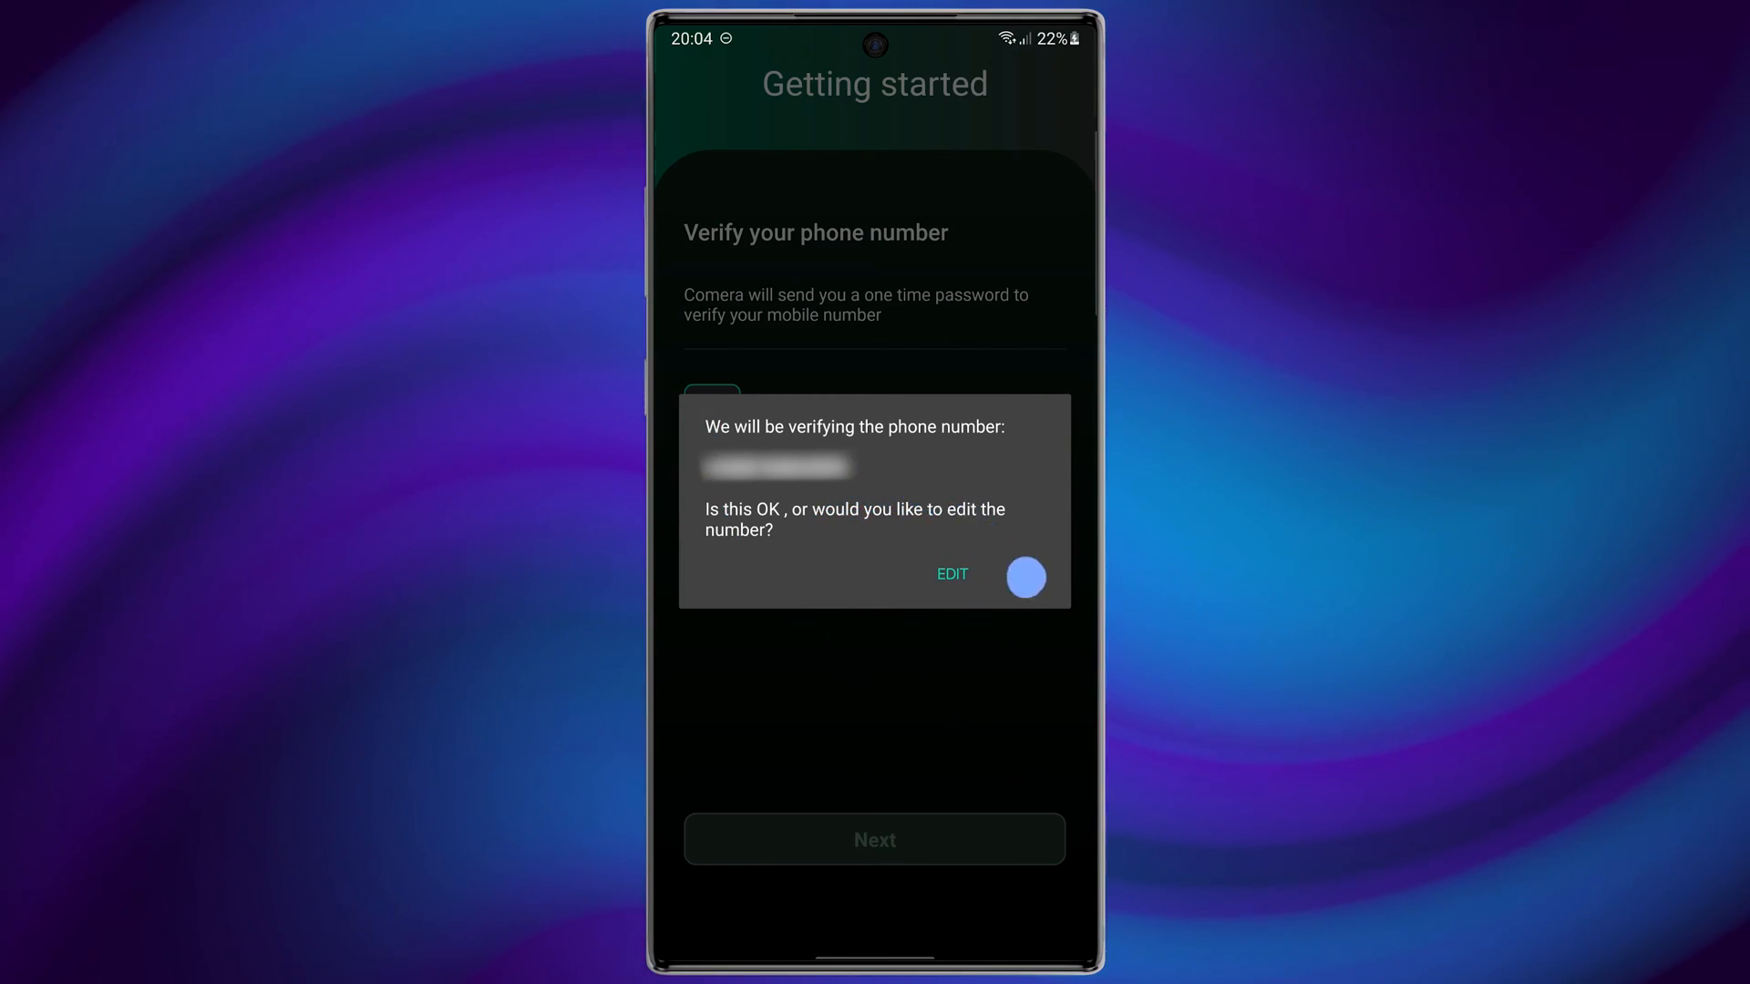
click(1022, 577)
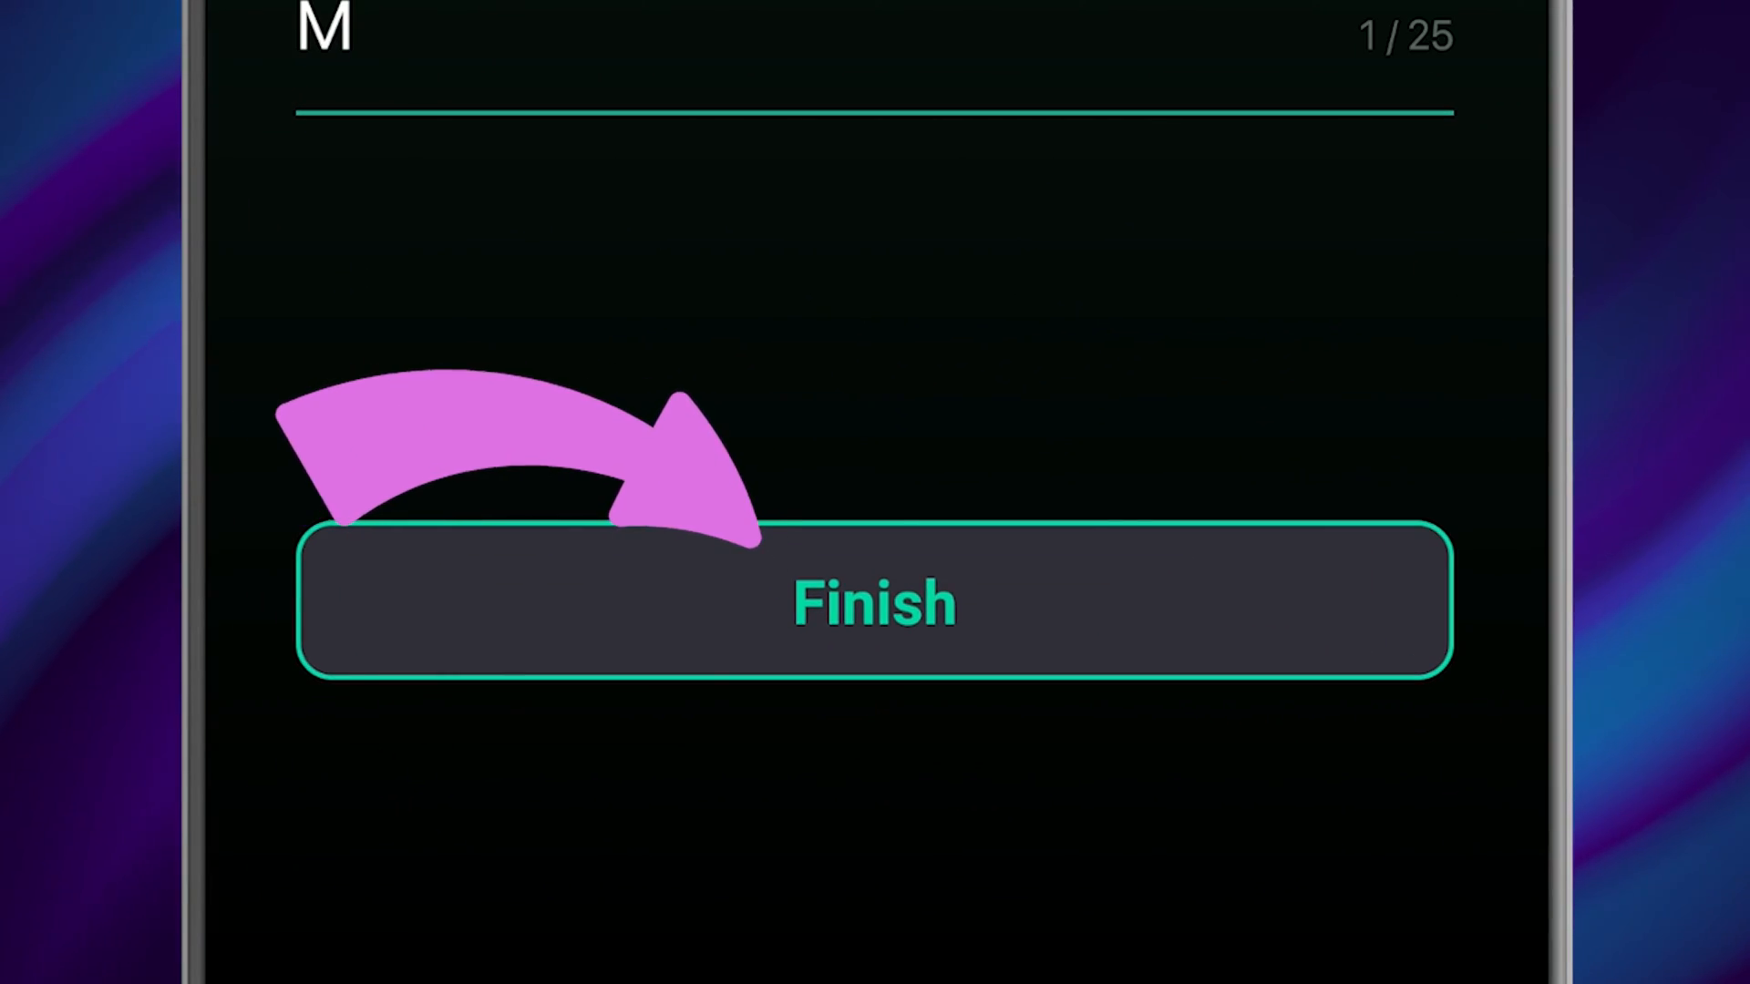
click(873, 600)
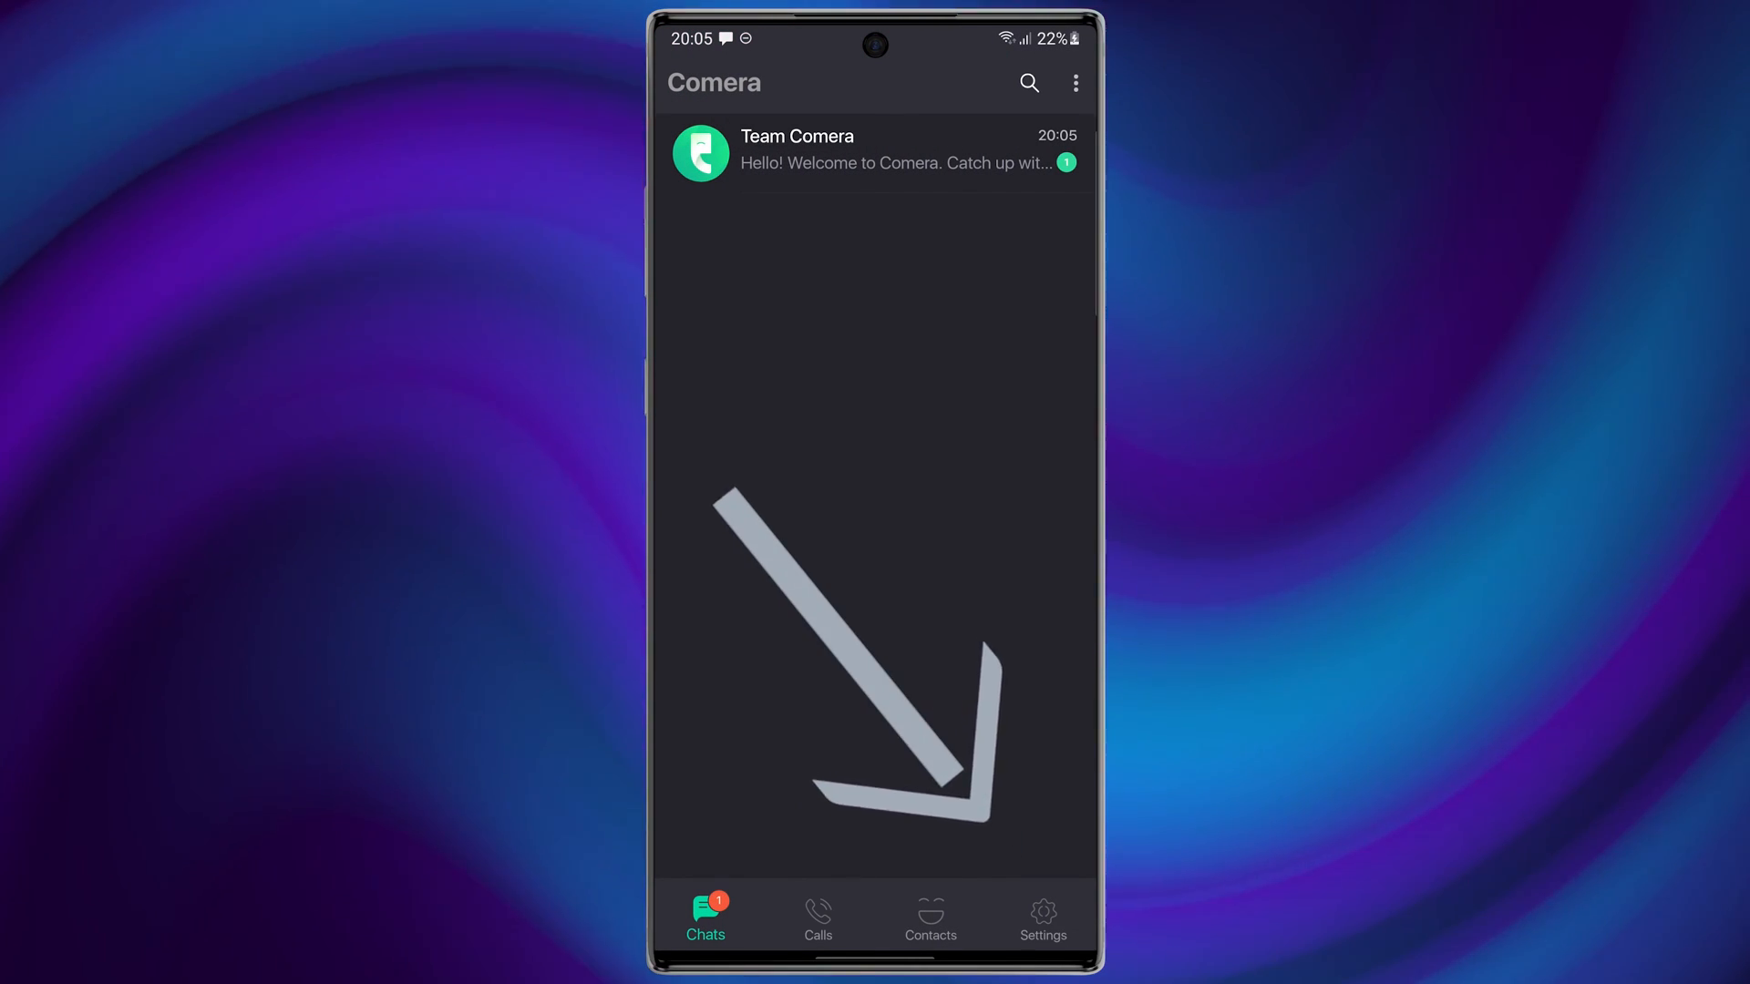
View the Profile page from Settings, then return to the Settings list
click(1042, 917)
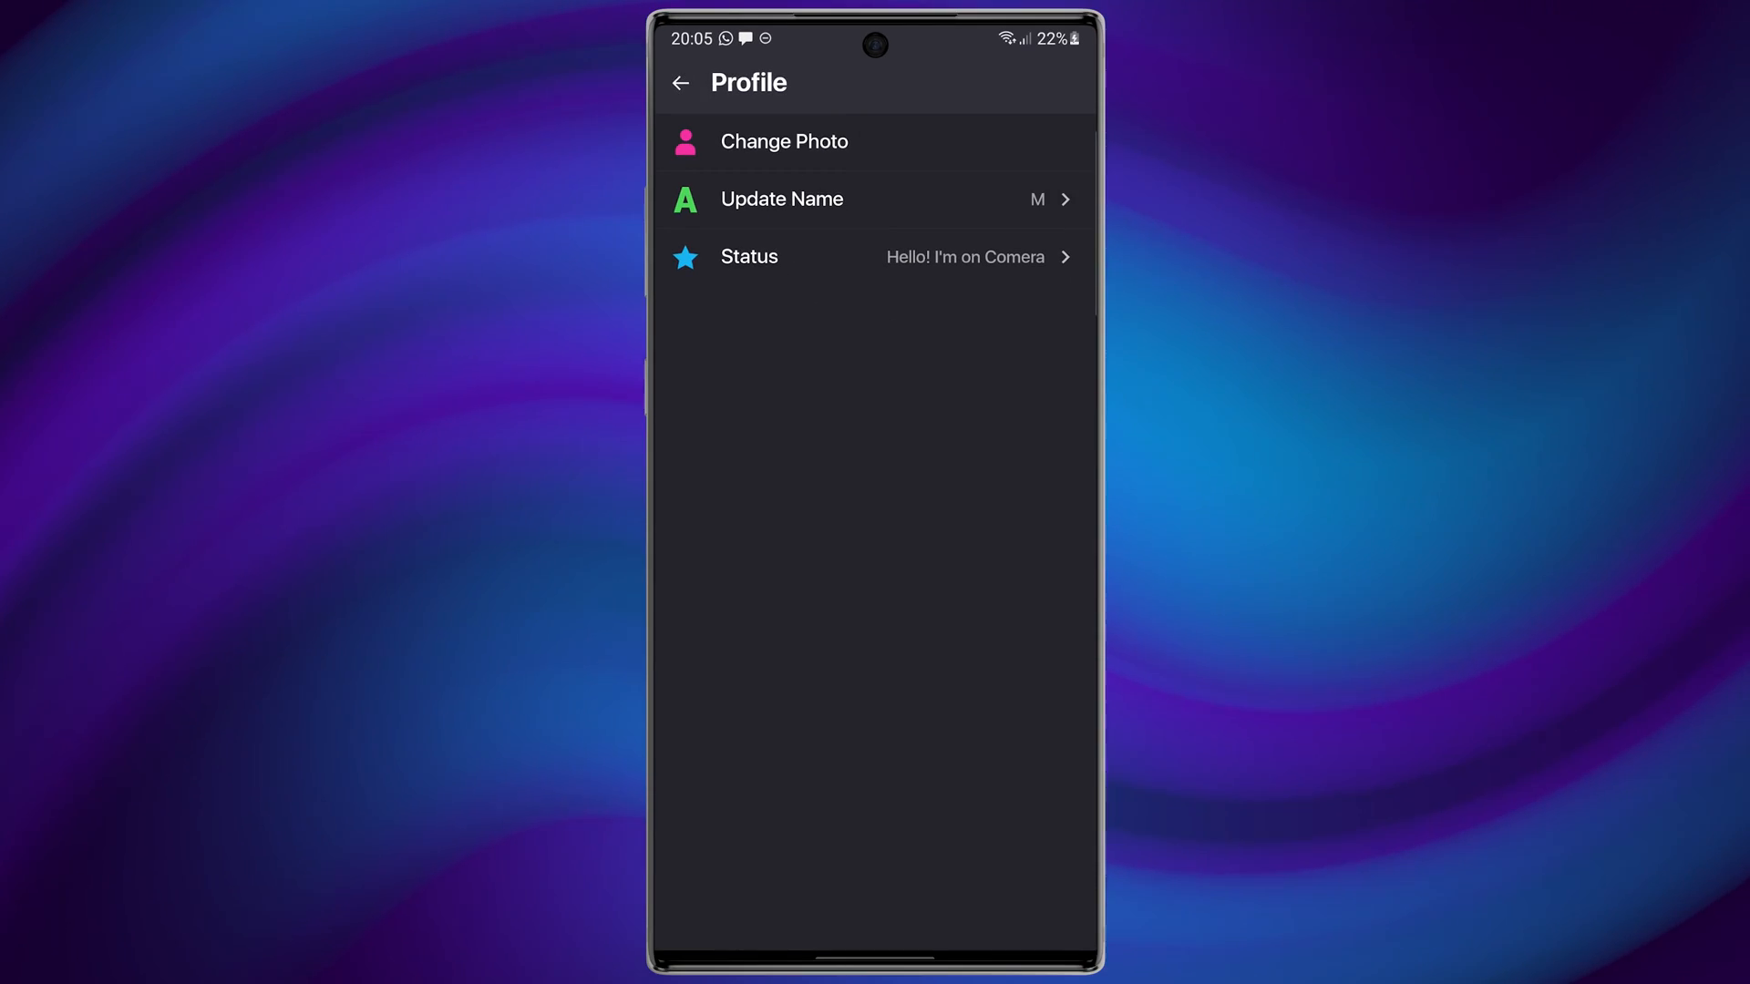
click(680, 82)
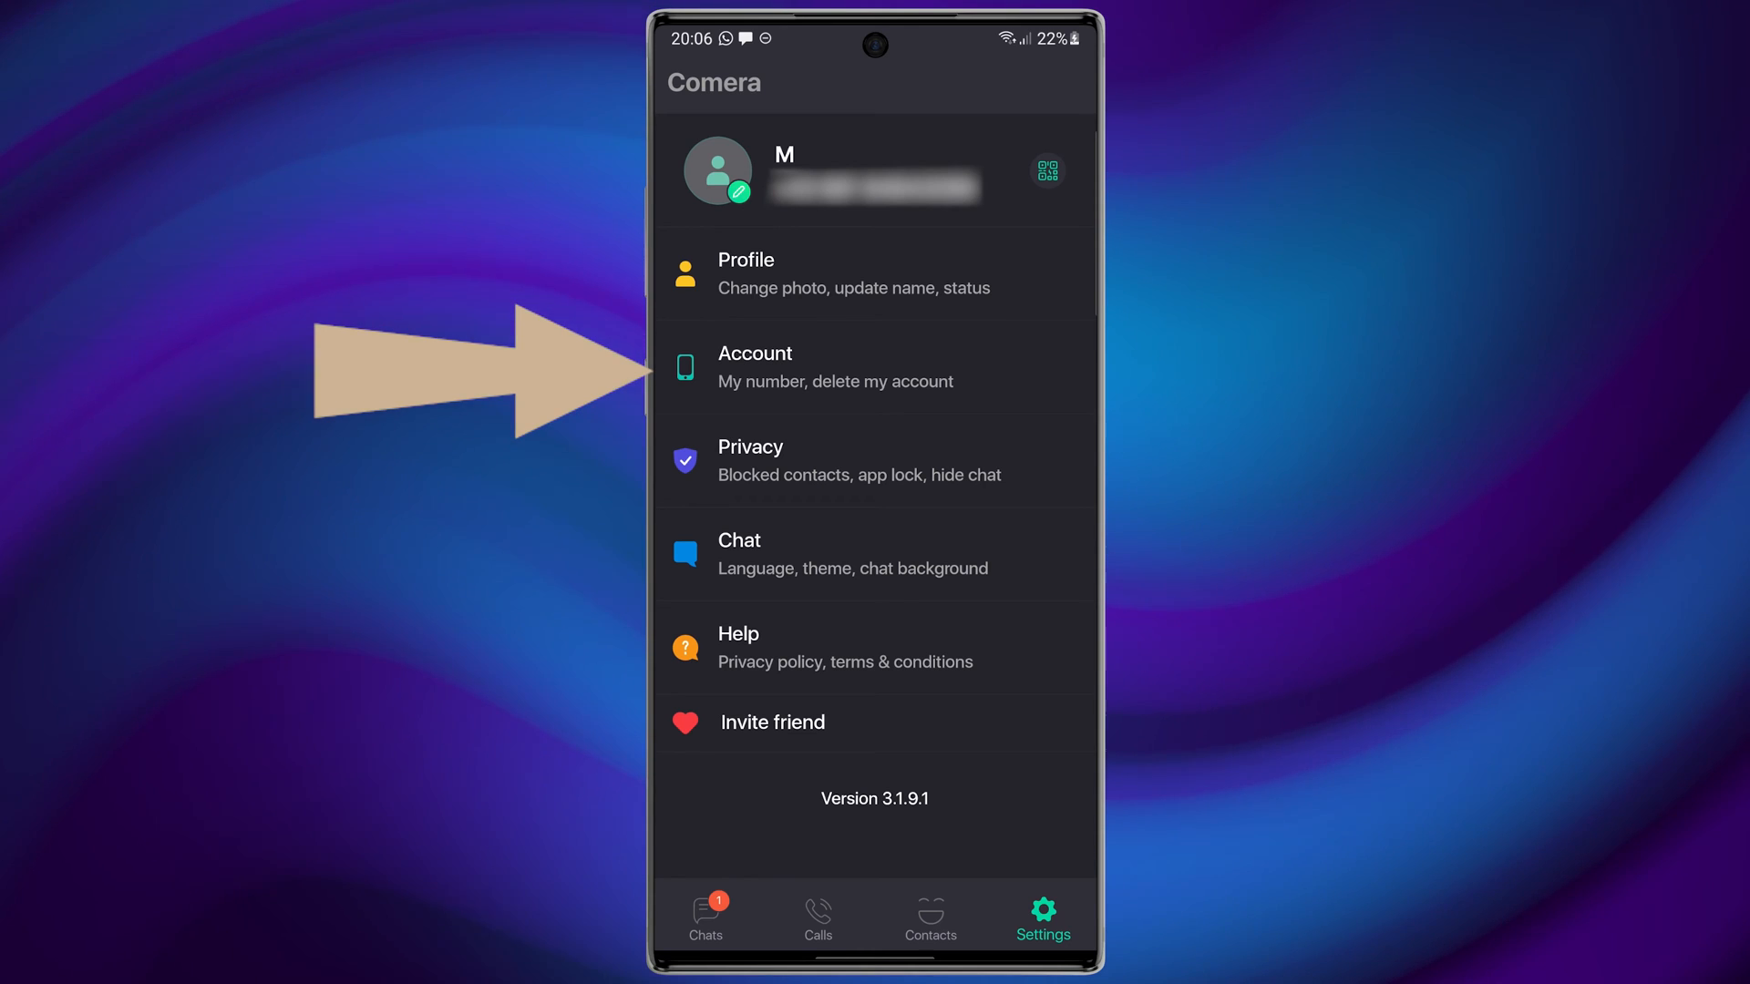
Go into Account settings and reach the Delete Account page
click(837, 368)
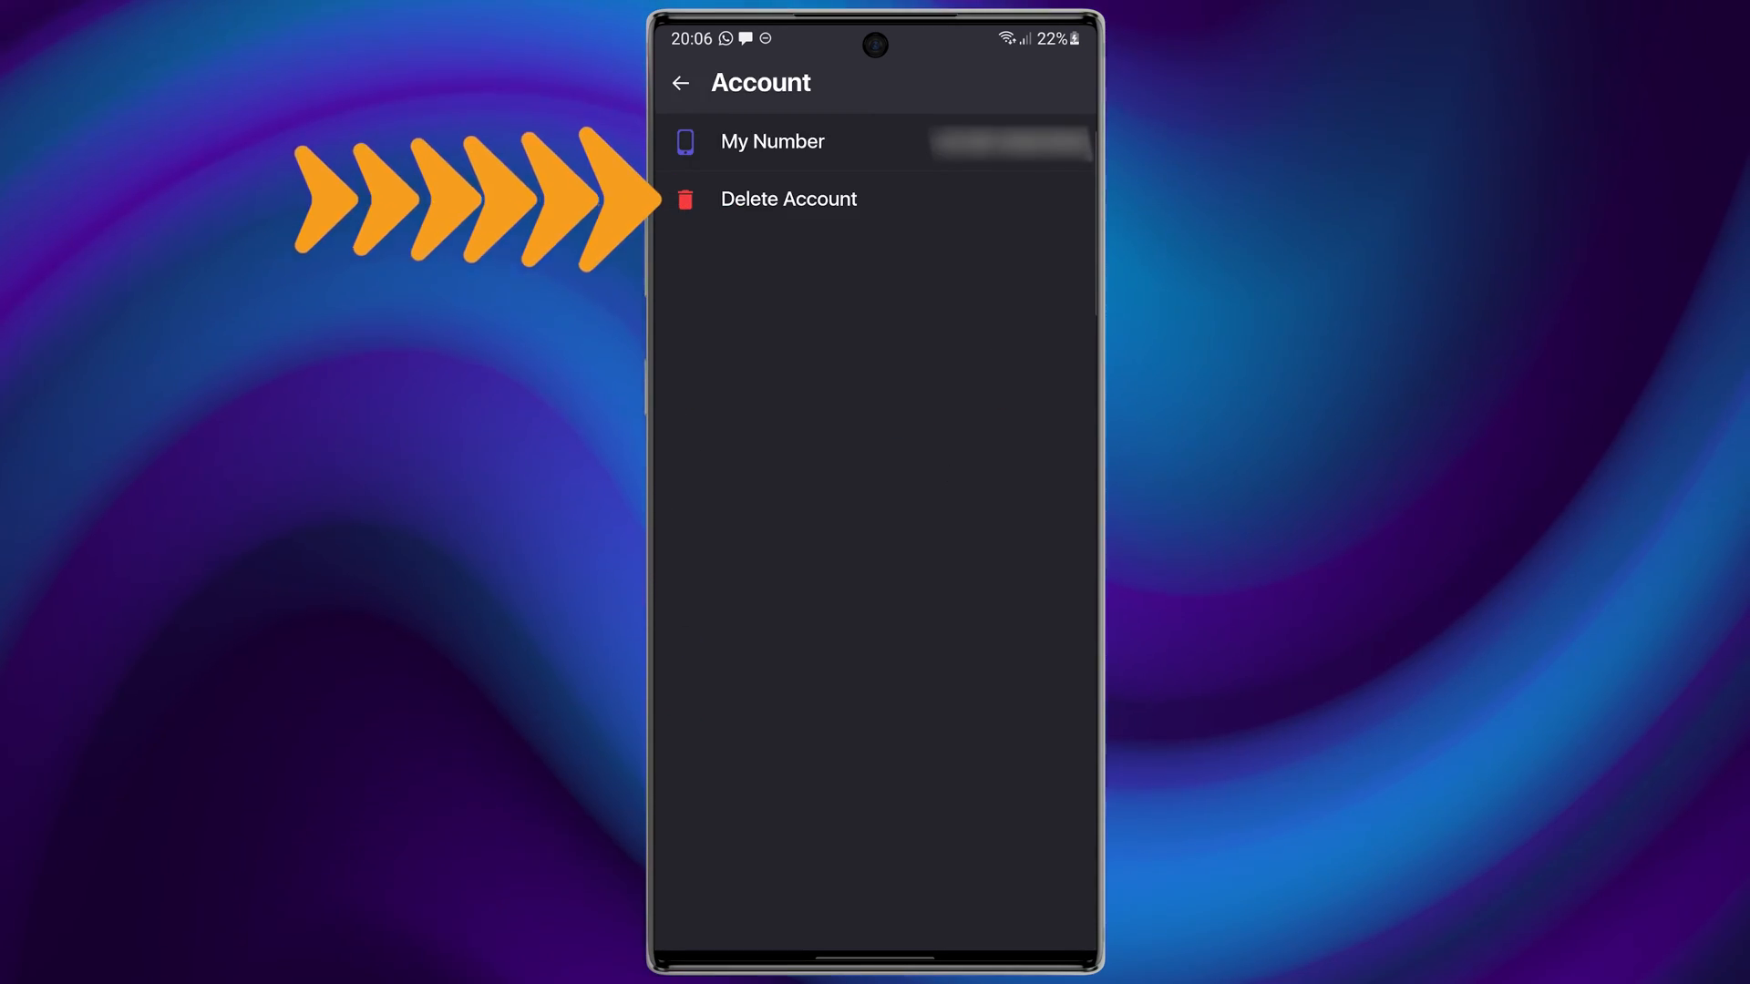
click(788, 198)
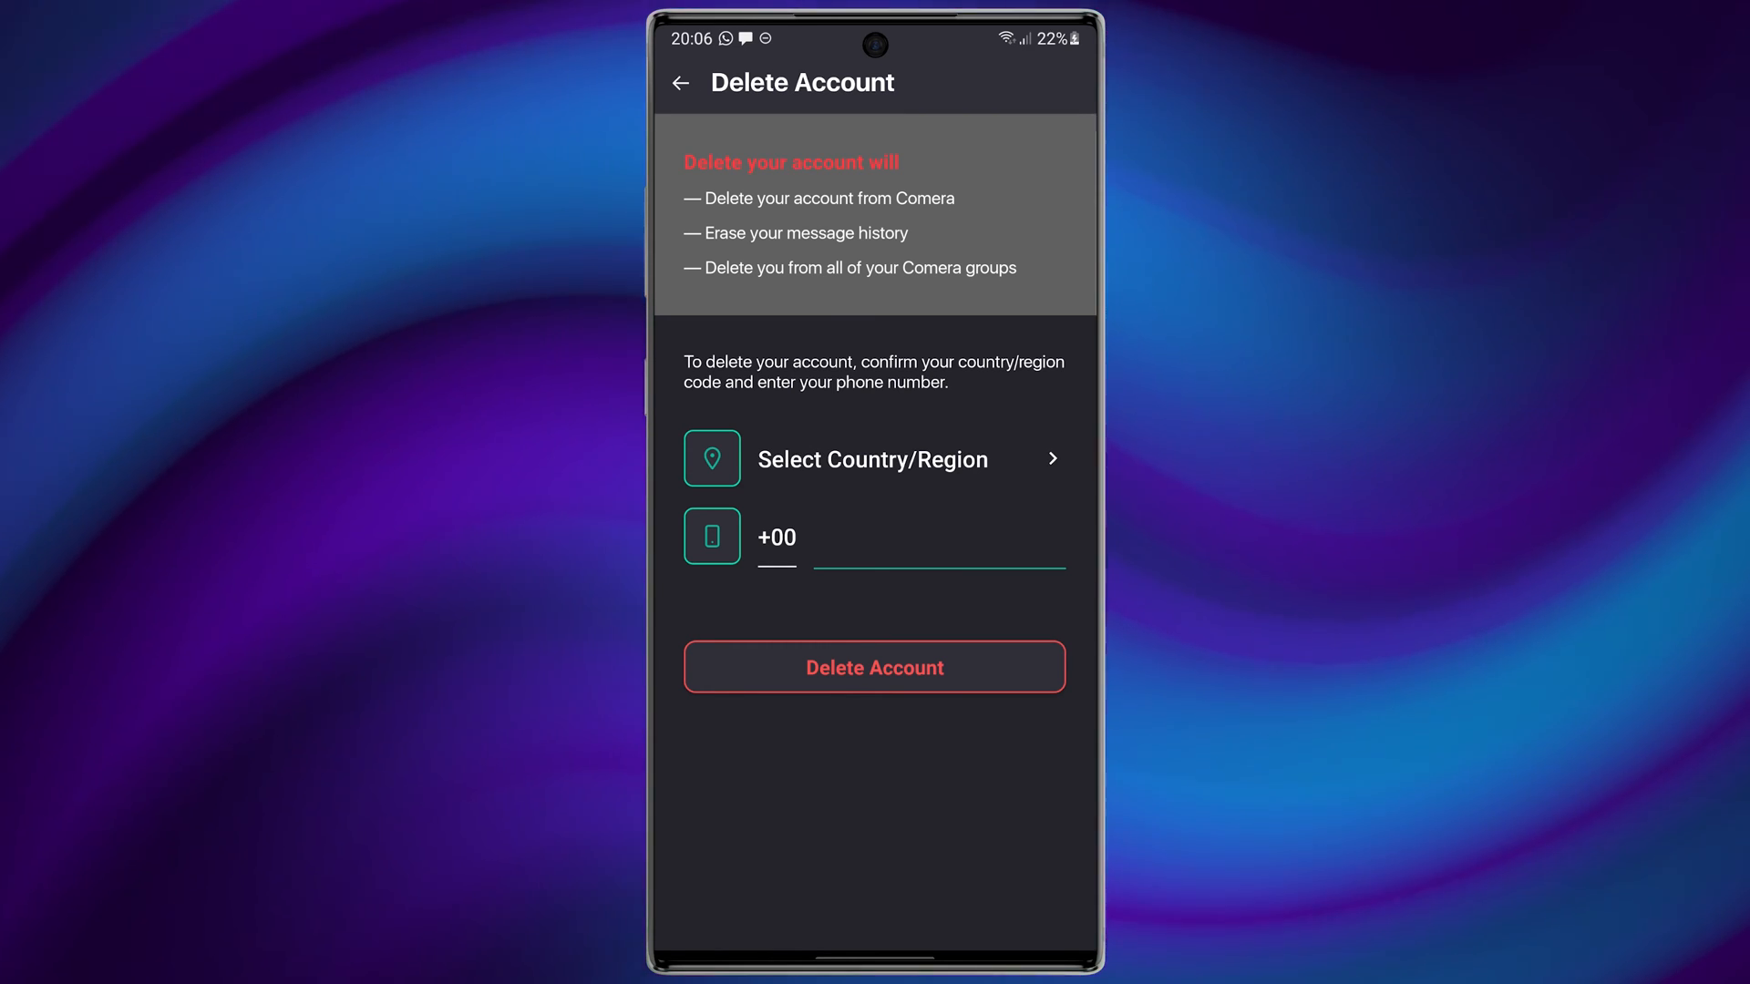
Confirm Austria and the registered number, then delete the account and accept the prompt
click(873, 459)
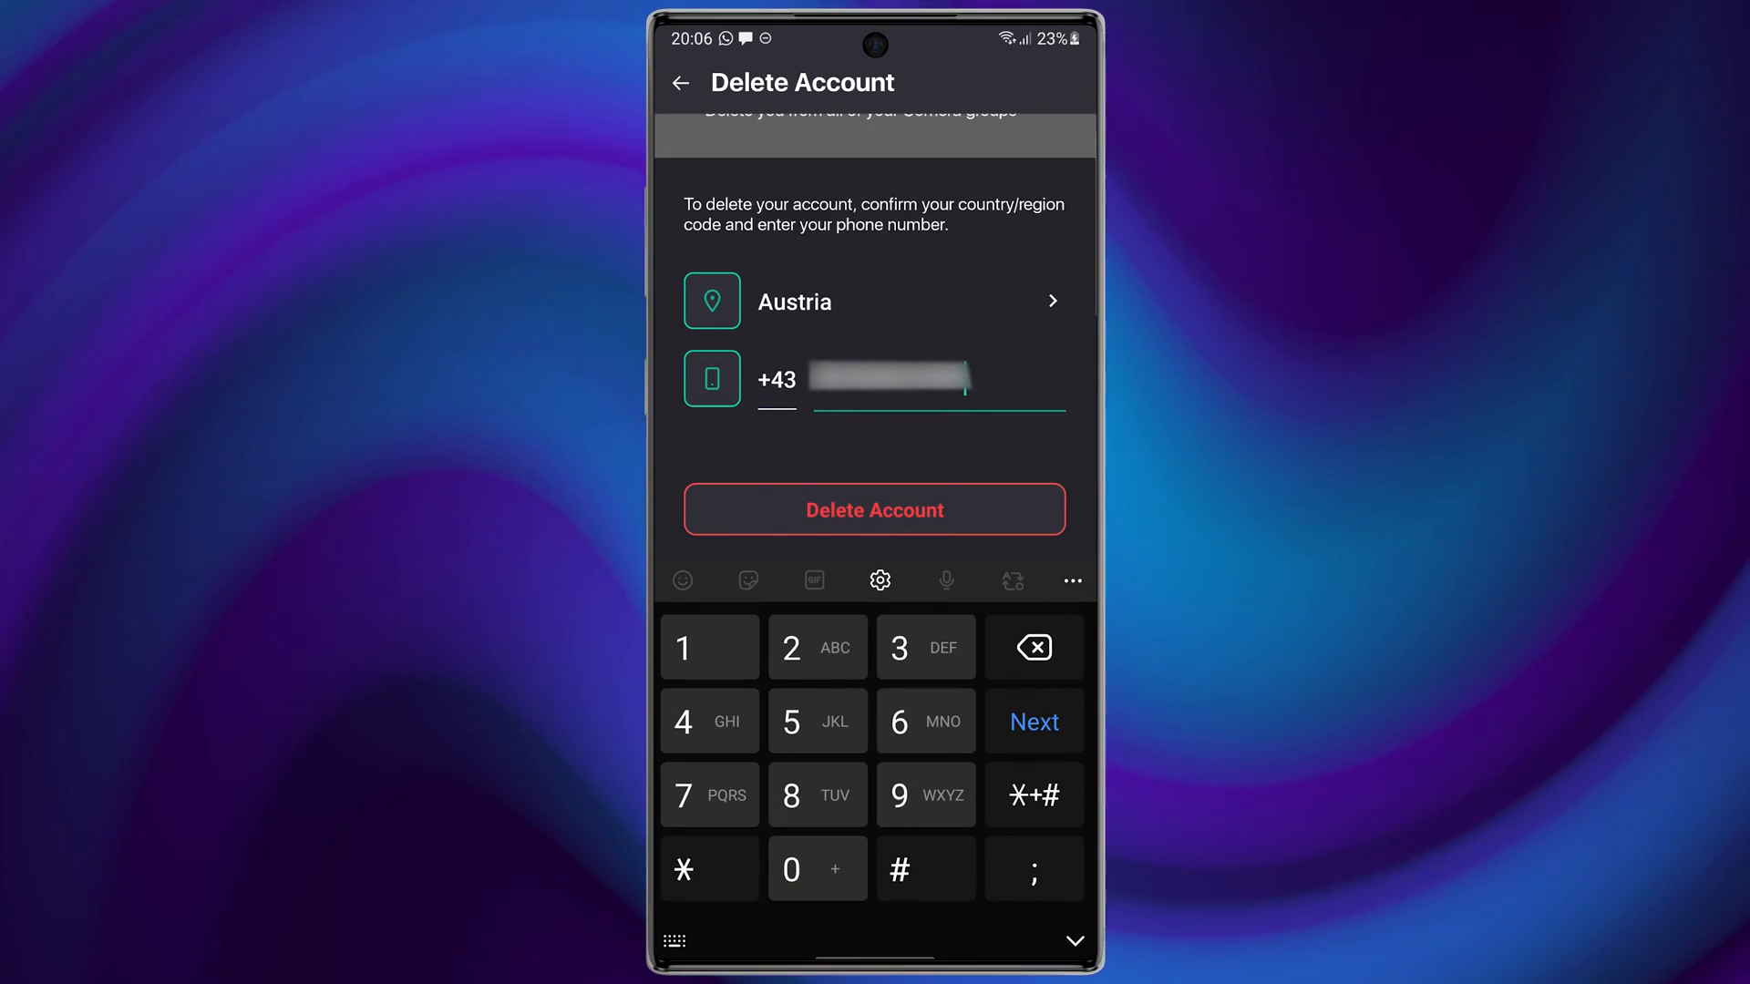
click(873, 510)
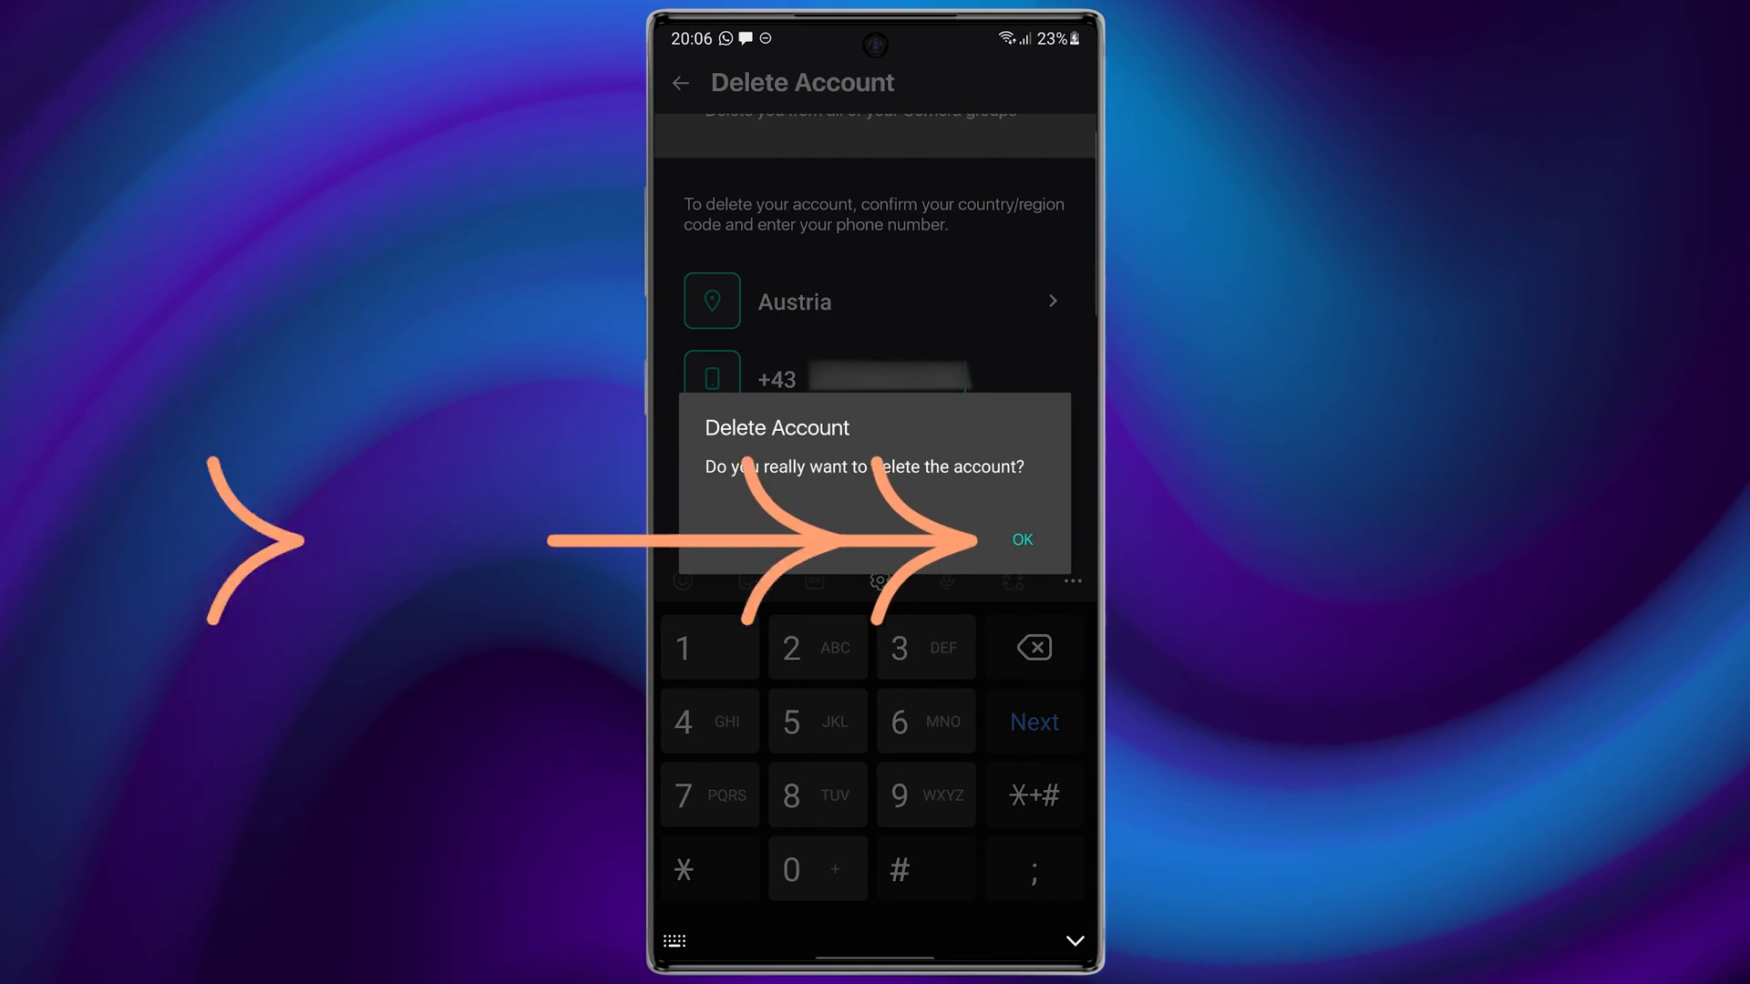
click(1019, 539)
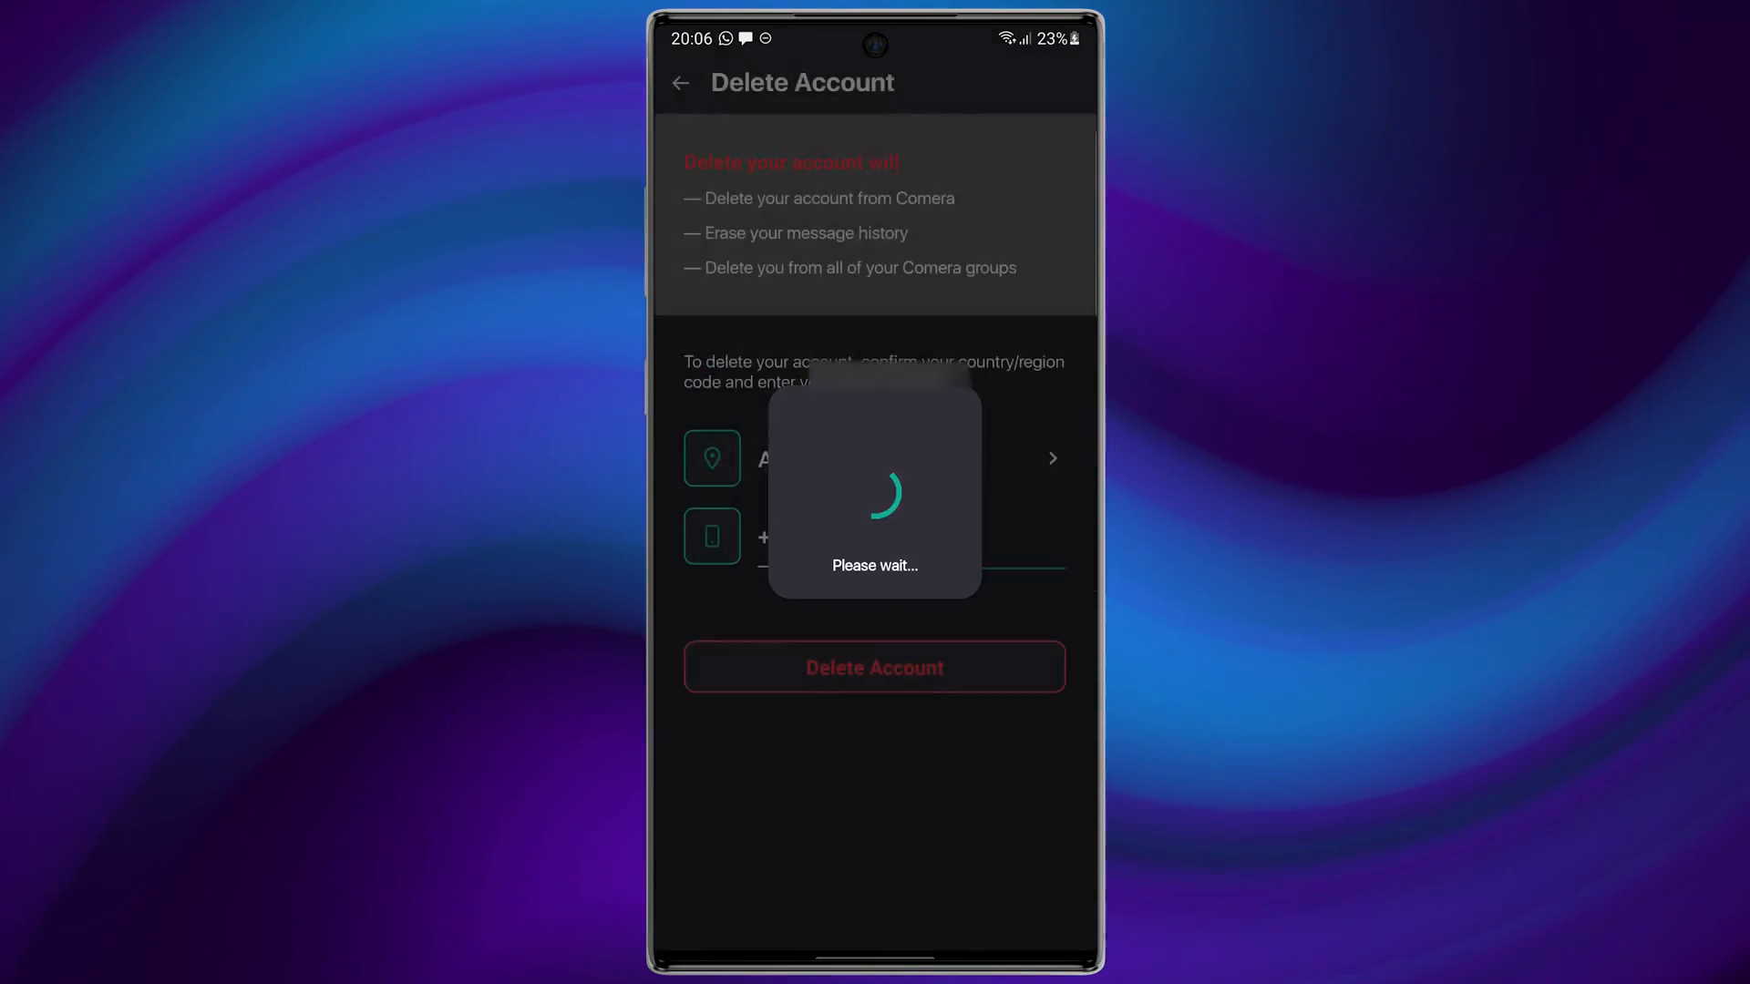